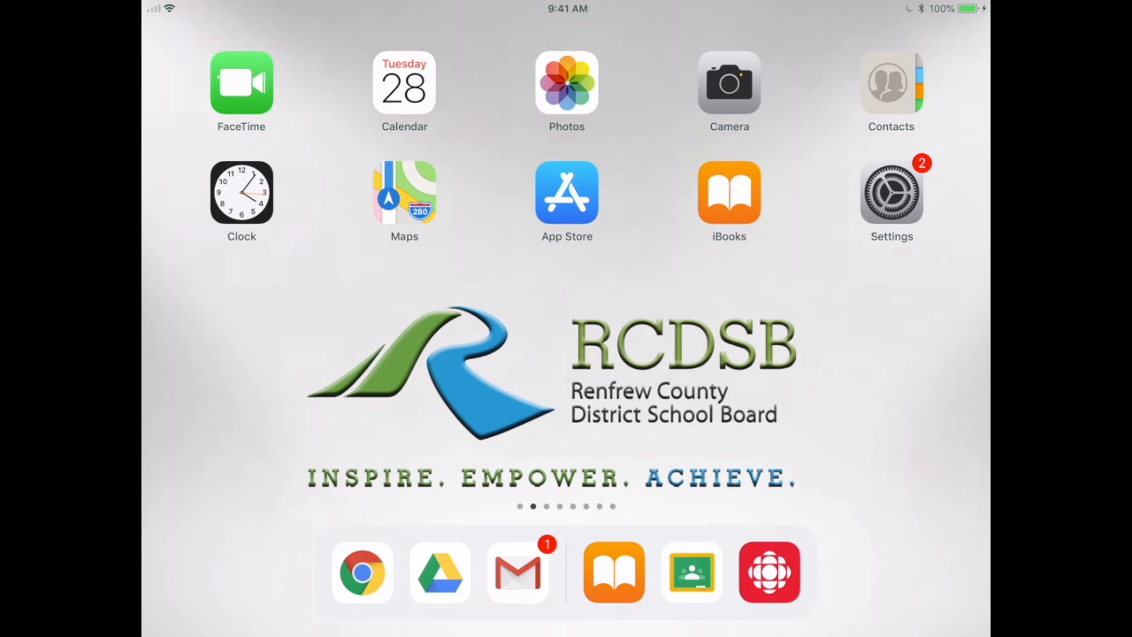
# Launch Google Classroom and enter the Distance Learning Class stream.
pyautogui.click(690, 571)
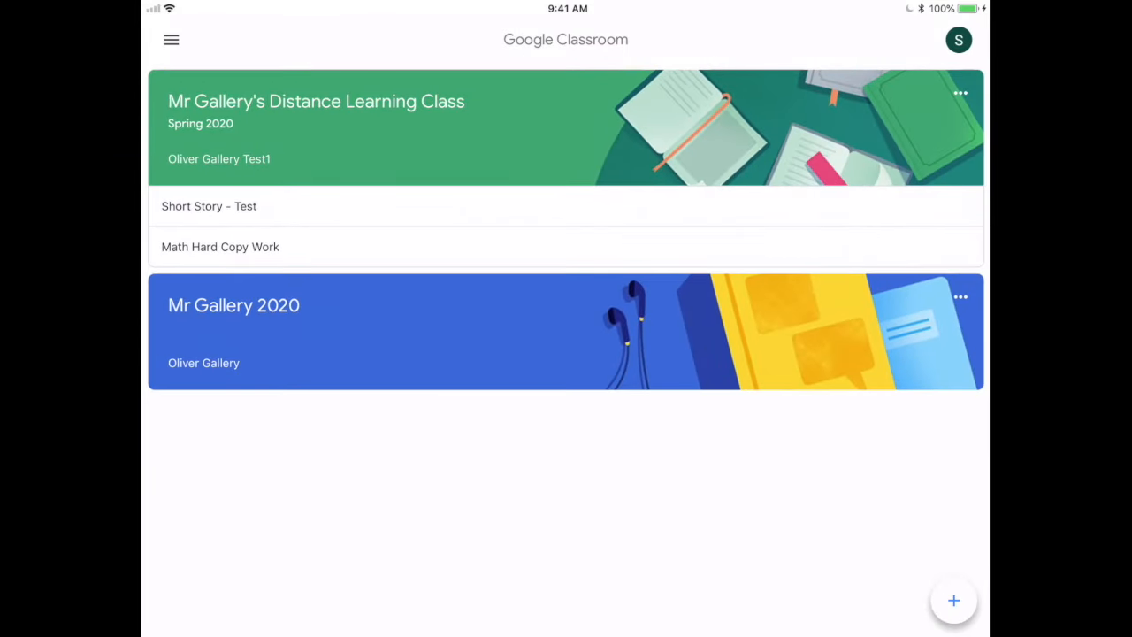
pyautogui.click(233, 304)
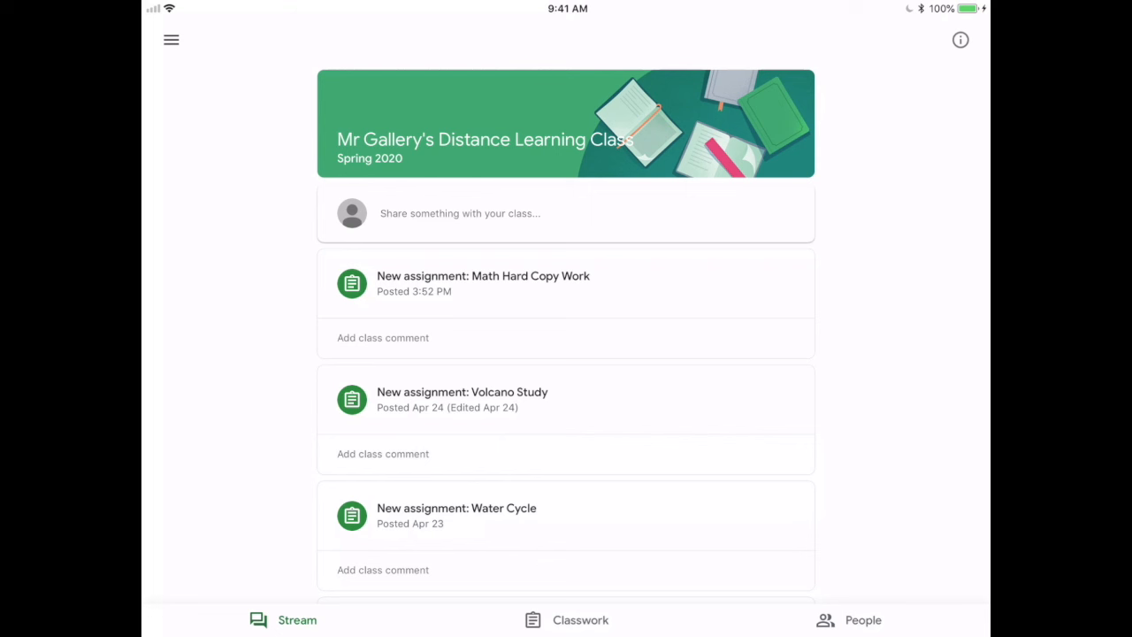
# Go to Classwork and open Math Hard Copy Work under the Math topic.
pyautogui.click(580, 619)
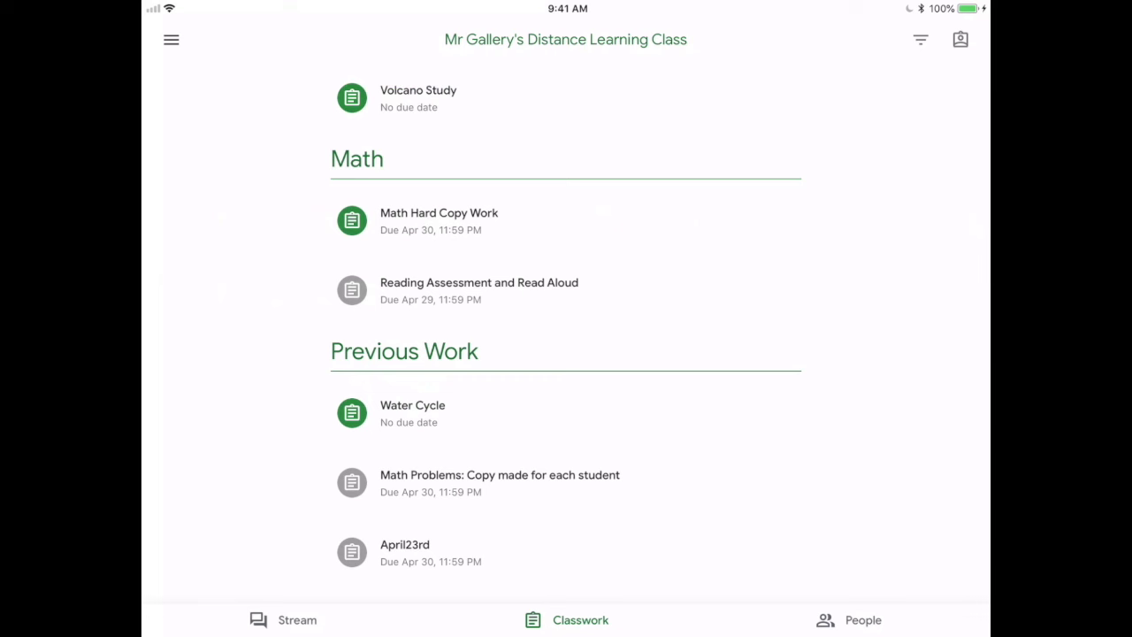
pyautogui.click(439, 219)
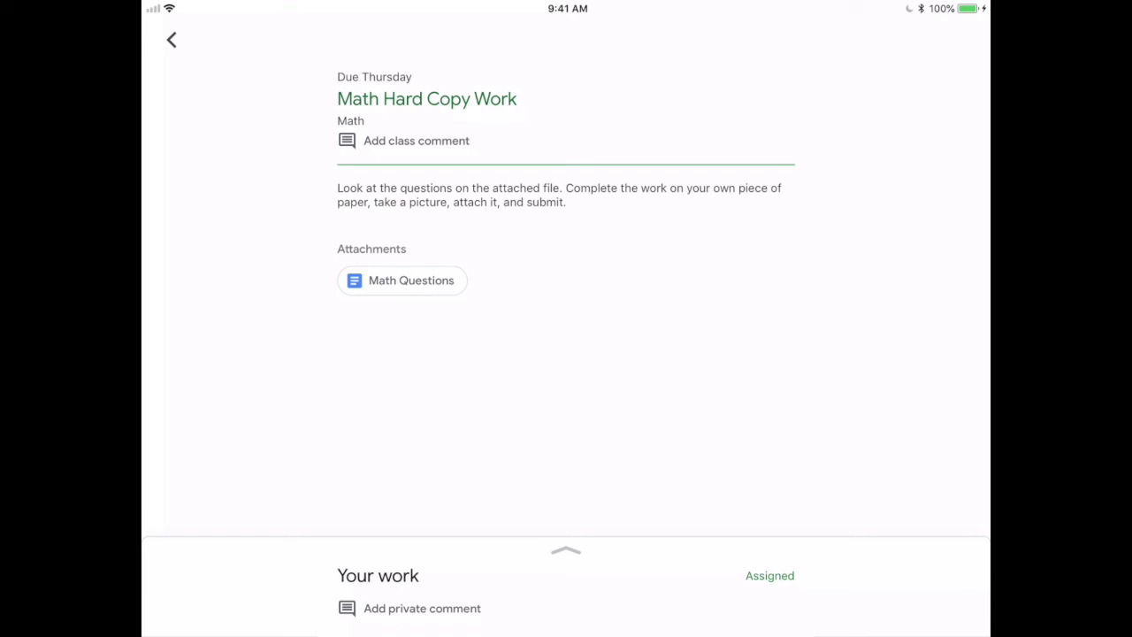
# Expand the Your work panel fully to show attachment and submit options.
pyautogui.click(566, 549)
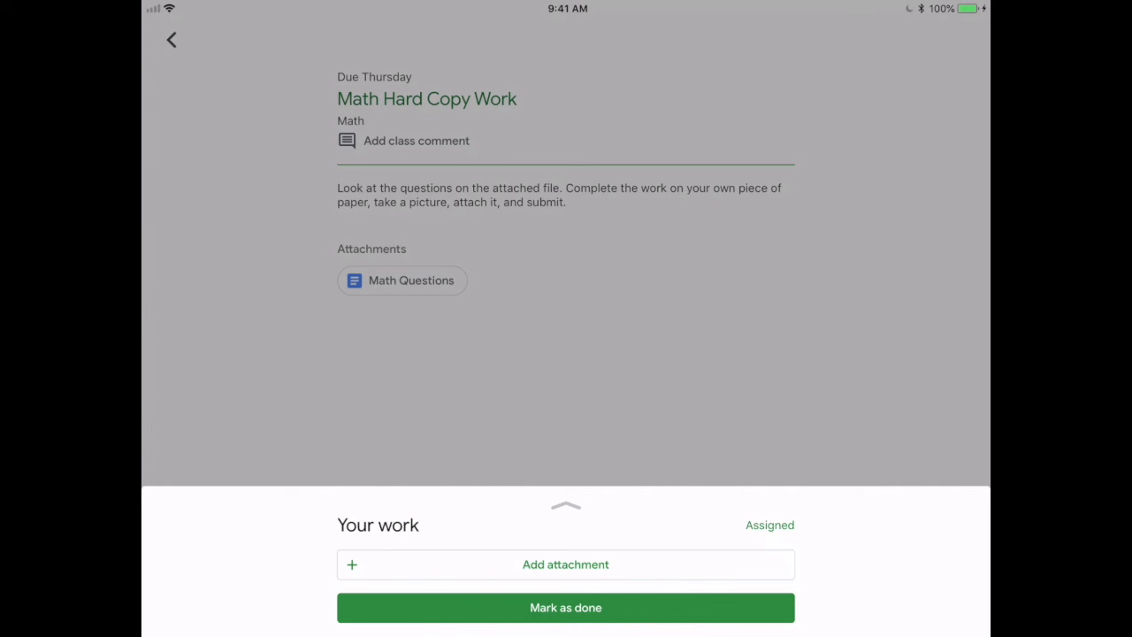
pyautogui.click(566, 564)
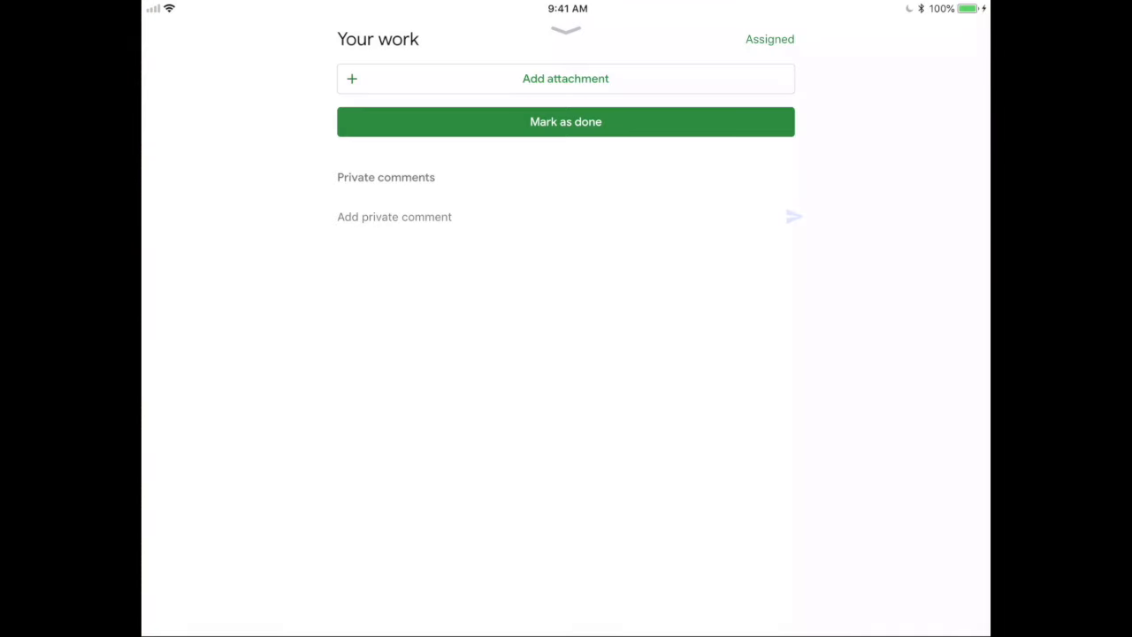
# Attach the photo Math Hard Copy Work (Apr 28, 2020 at 4:07 PM).png to the work.
pyautogui.click(566, 78)
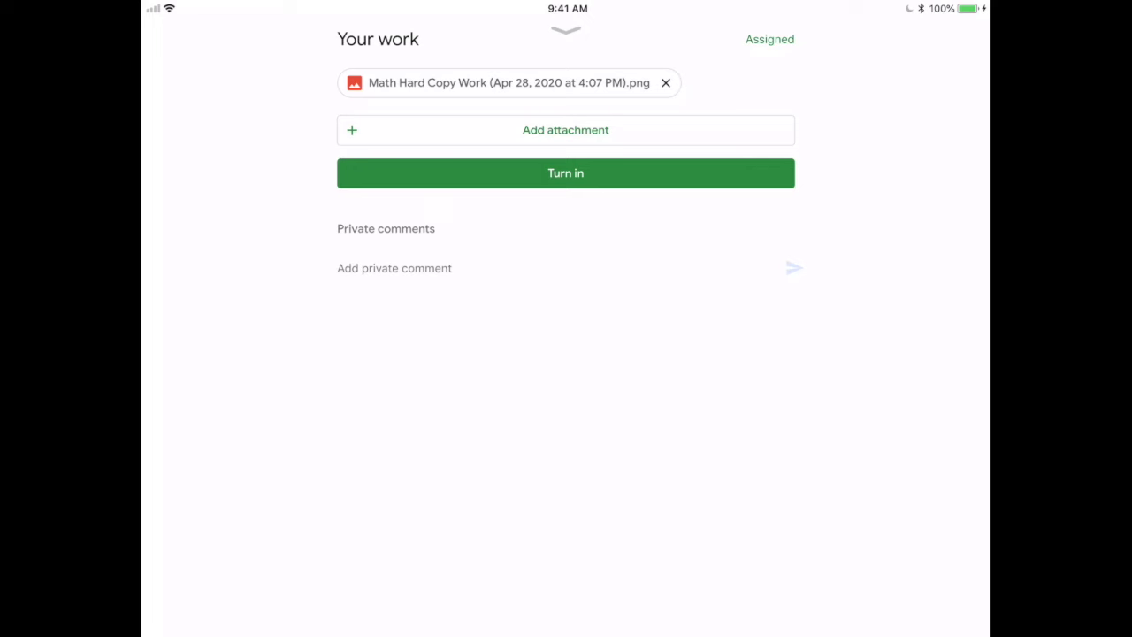
# Turn in the assignment with the photo and confirm it shows as Turned in.
pyautogui.click(566, 173)
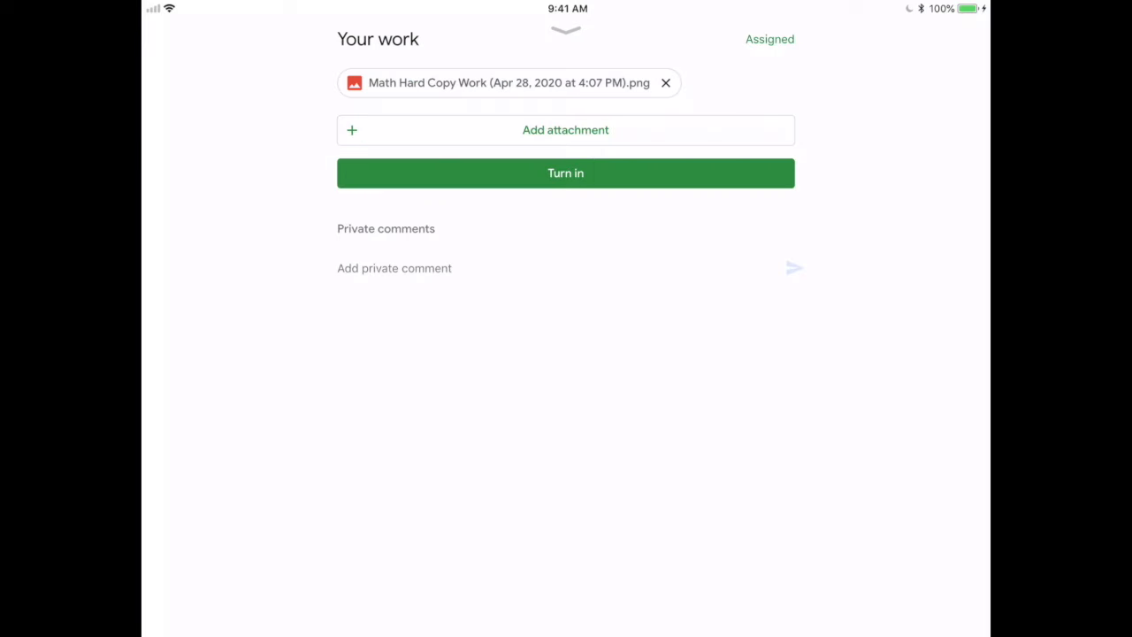
pyautogui.click(566, 173)
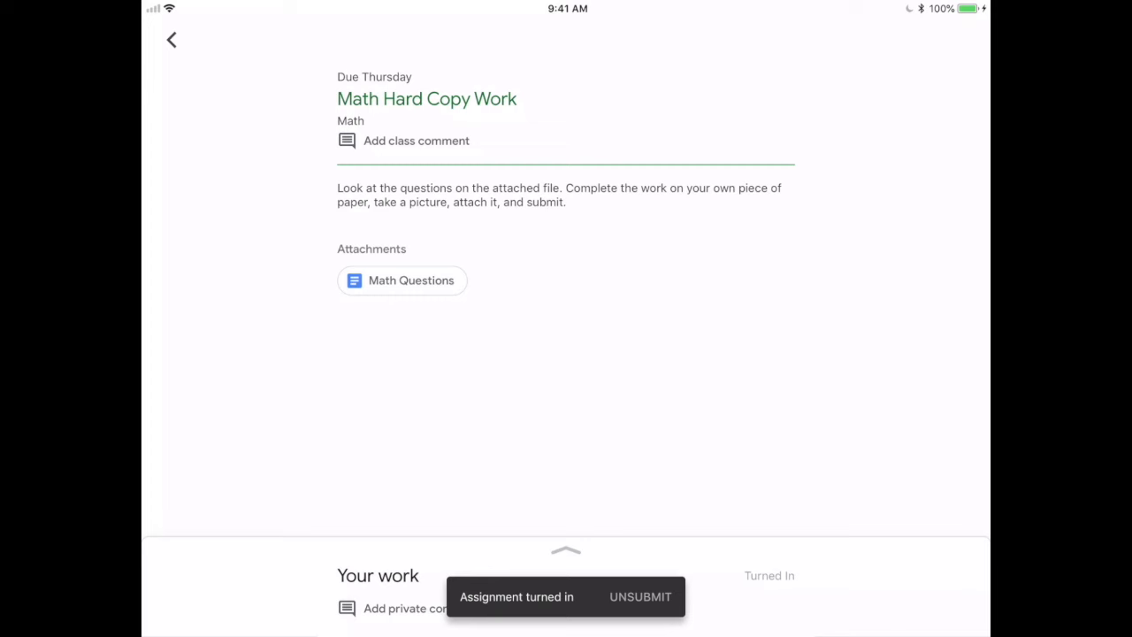
pyautogui.click(566, 550)
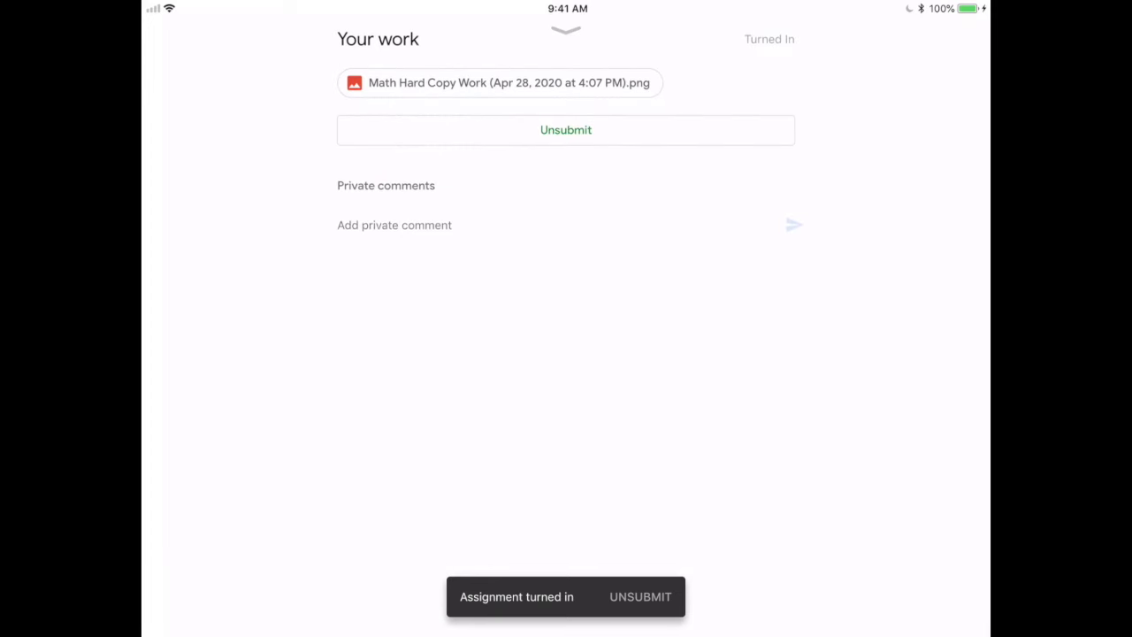